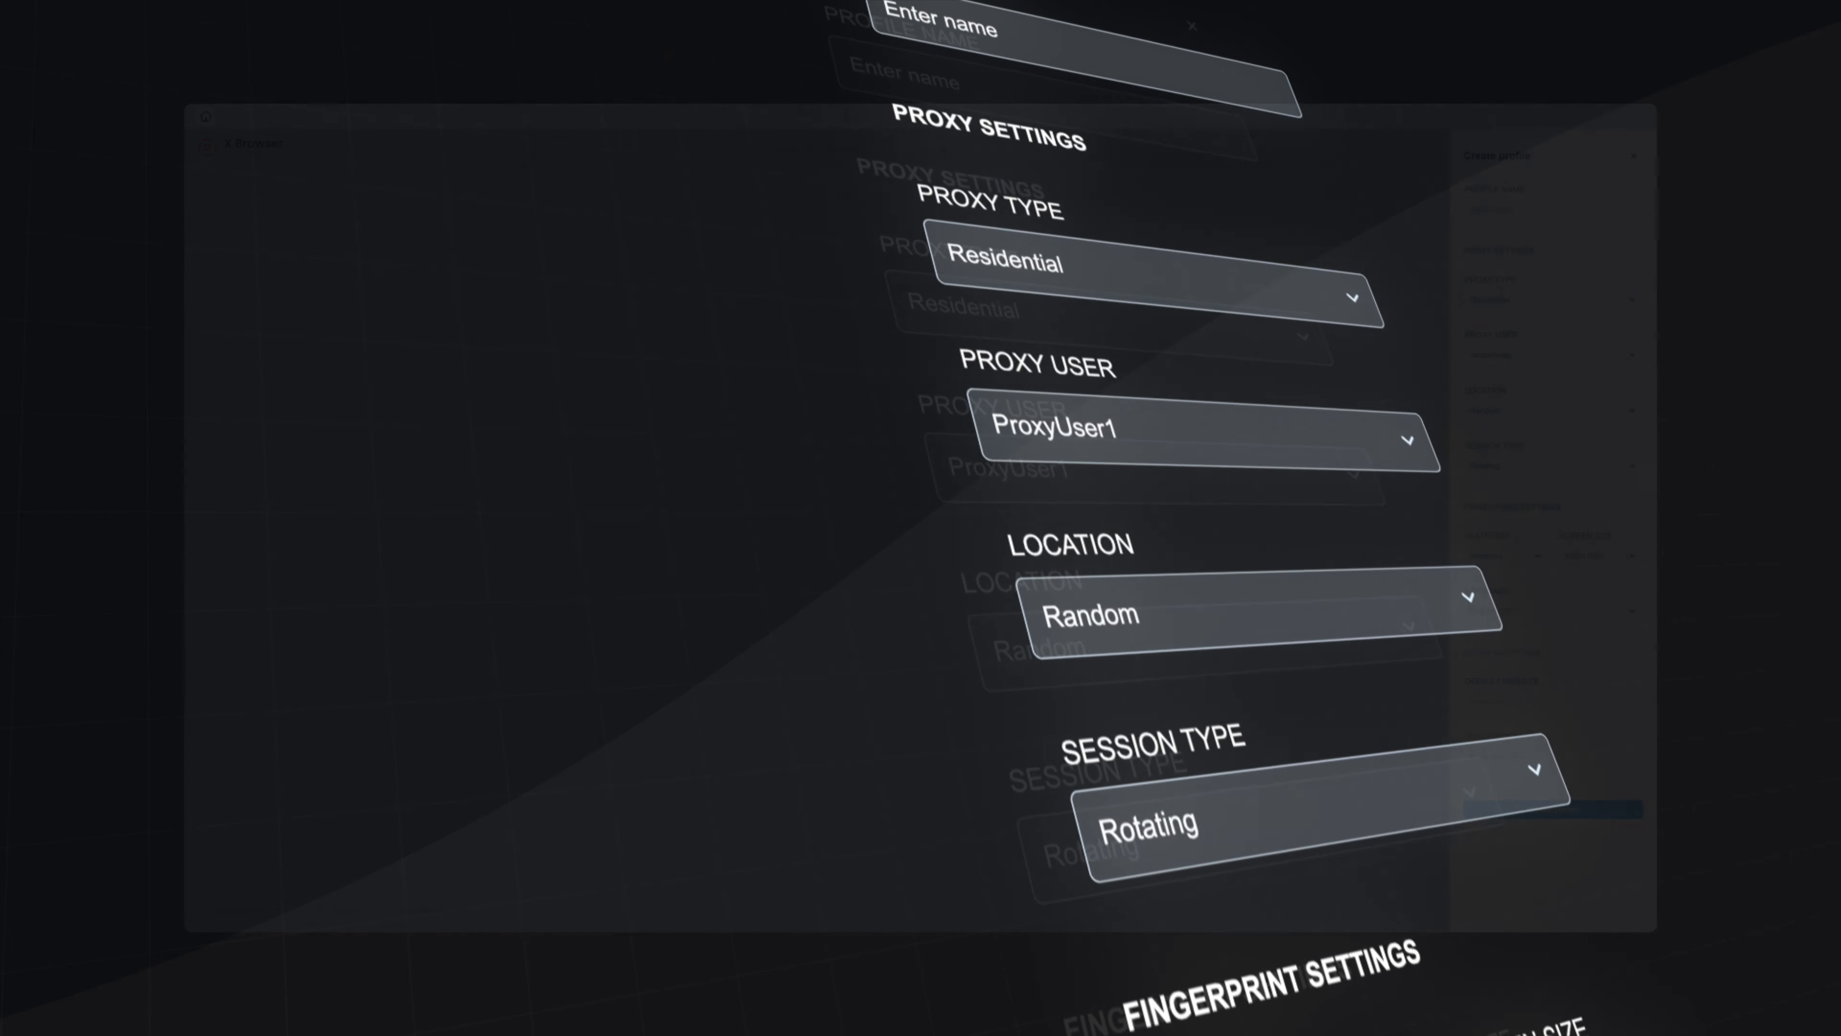
# Start a browser session for the France-located Profile 13 row in the profile list
pyautogui.scroll(-3)
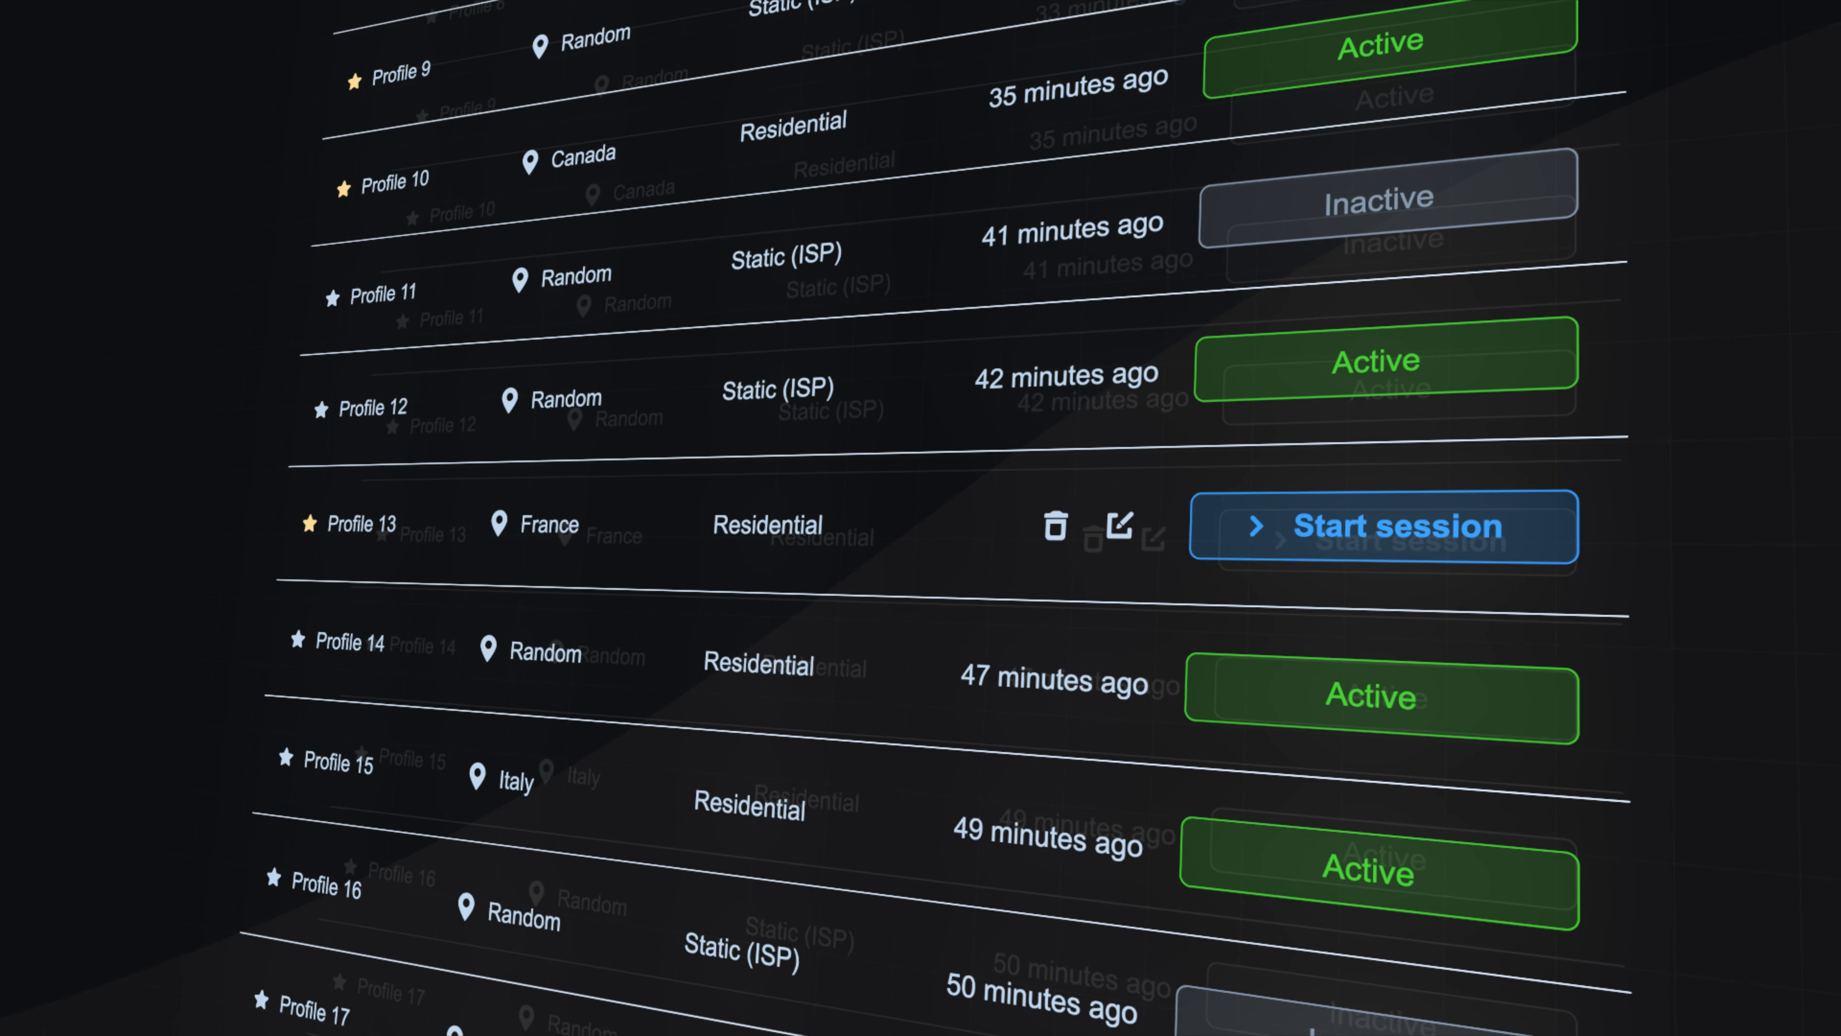
pyautogui.click(1386, 527)
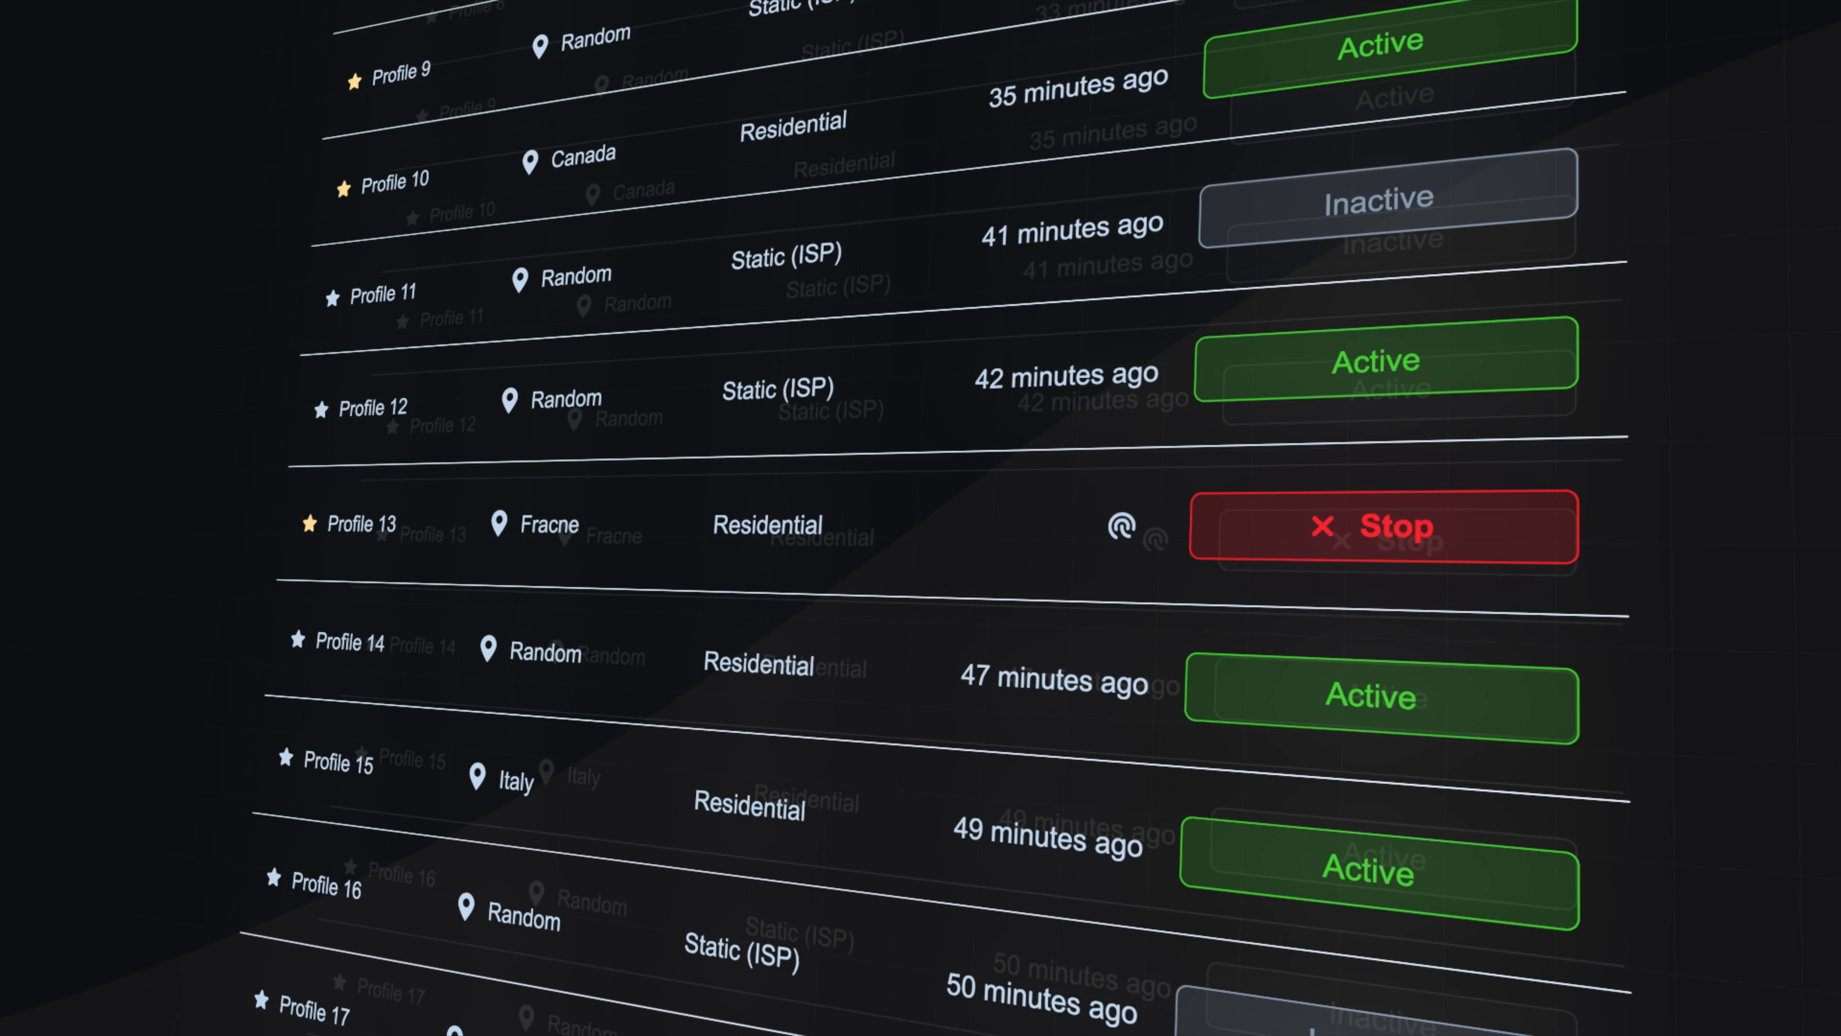